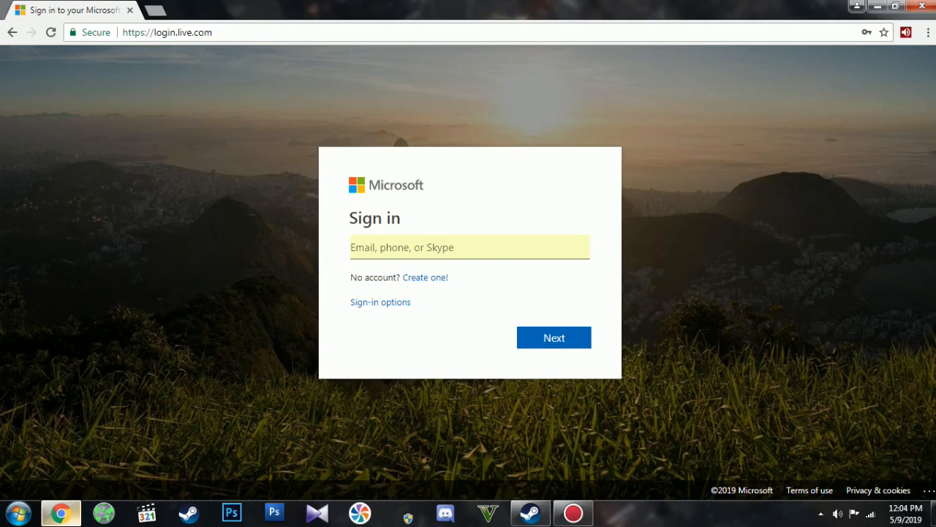
mouse_move(456, 279)
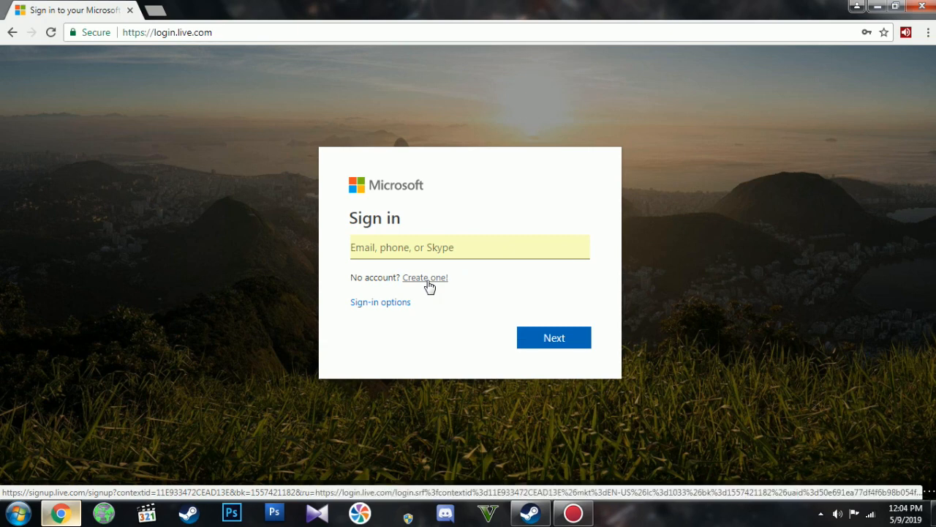
Step: Create a new Microsoft account by entering an email address, password, and first and last name
left_click(425, 277)
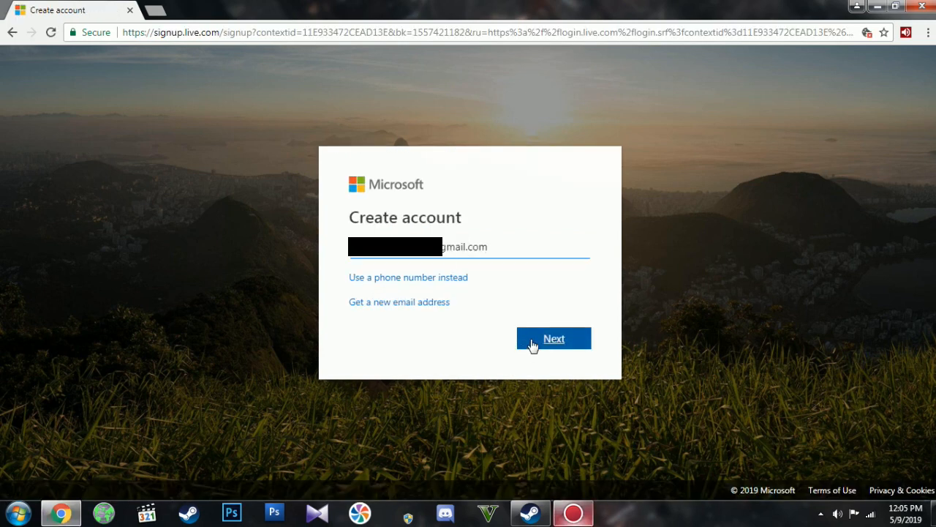
left_click(554, 338)
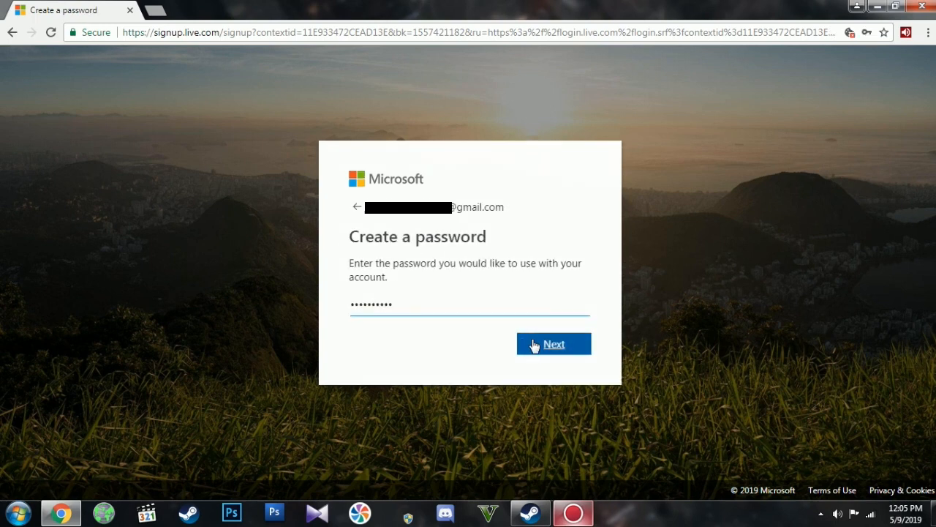
left_click(554, 344)
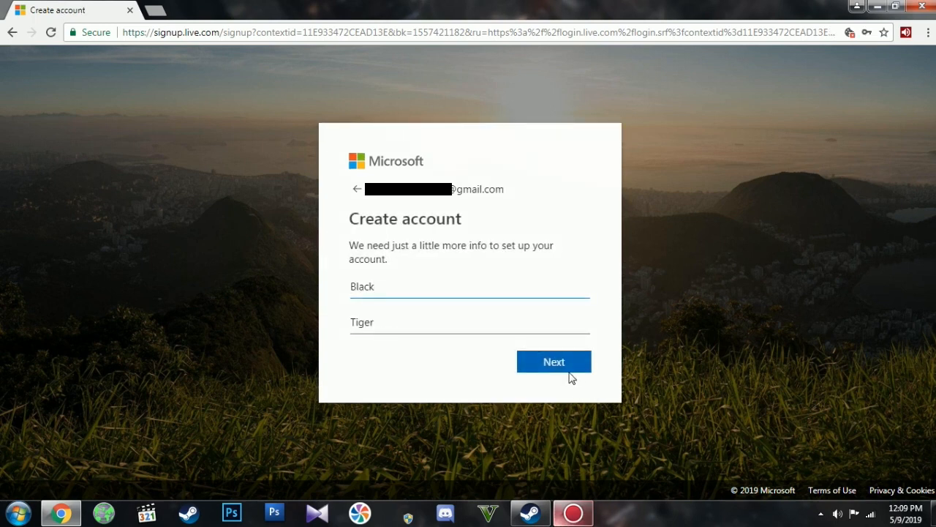
left_click(554, 361)
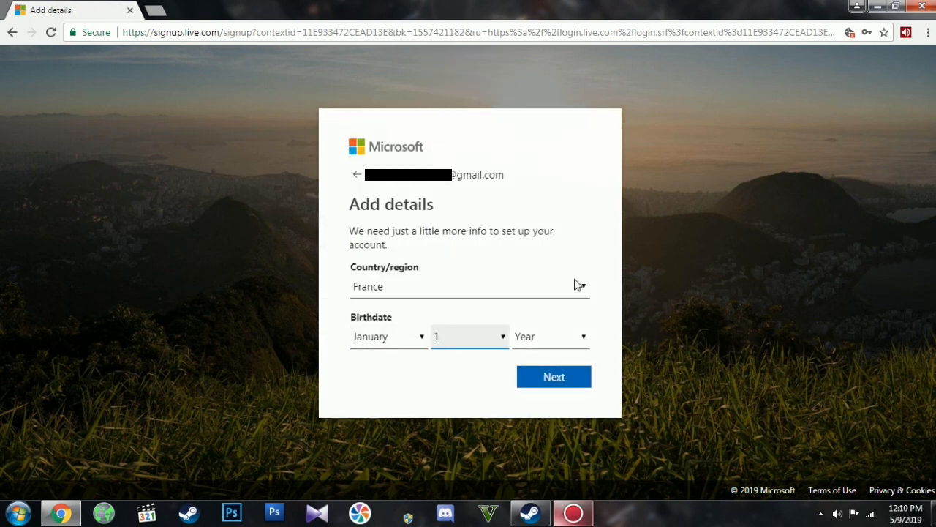
Step: Submit country and birthdate, enter the emailed verification code, and complete the CAPTCHA
left_click(554, 376)
type("5661")
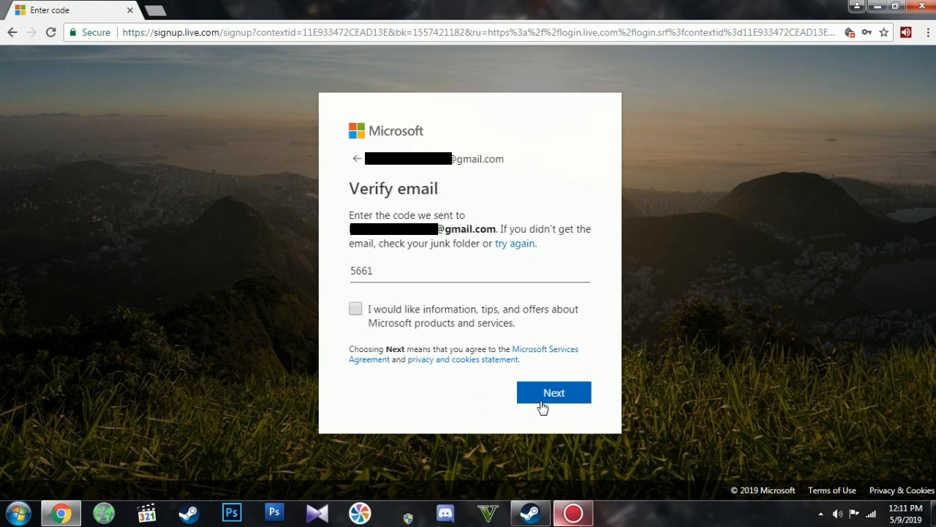
left_click(554, 392)
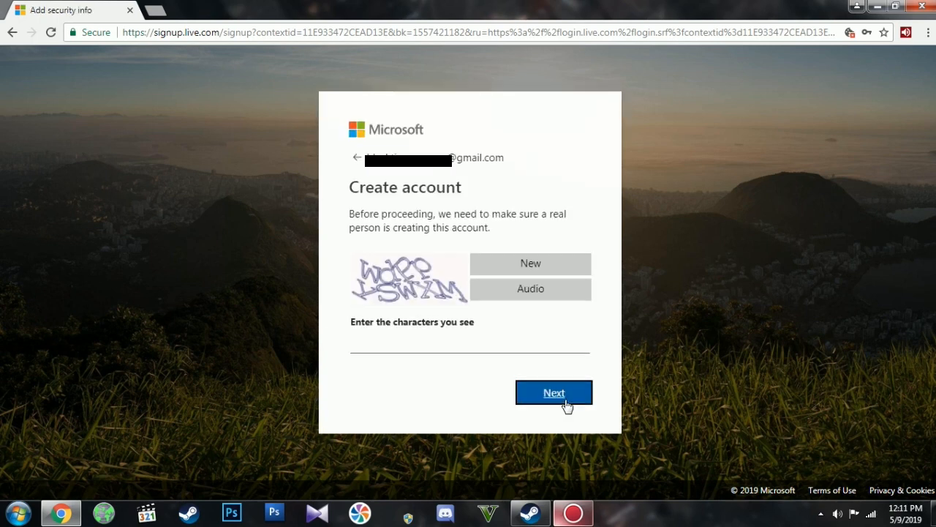
left_click(468, 340)
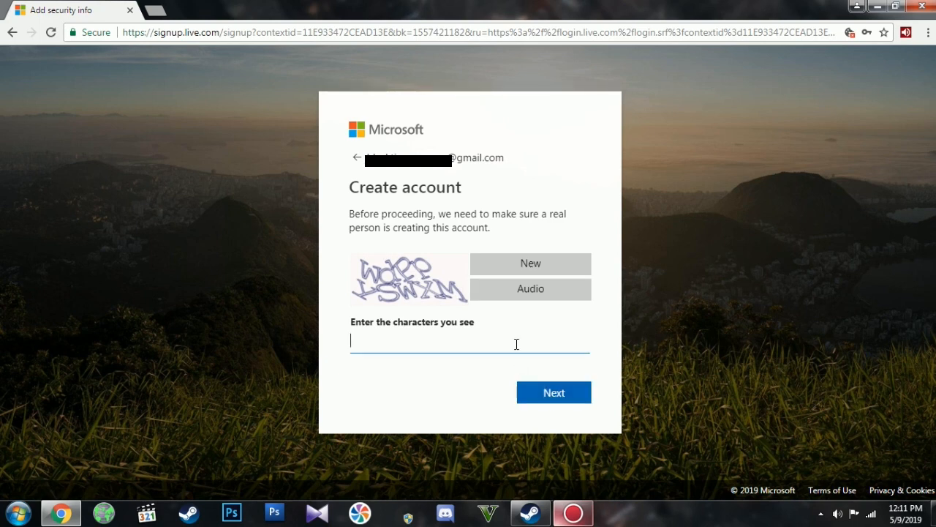
left_click(553, 392)
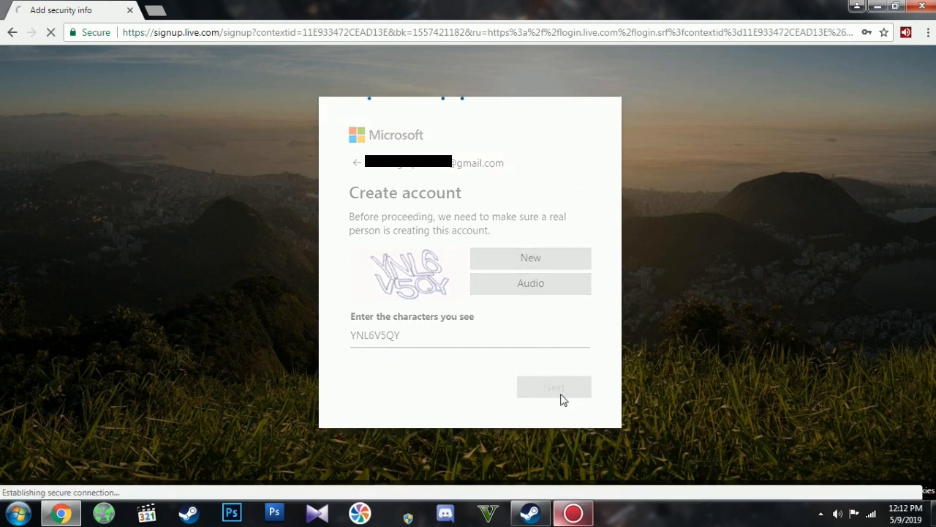
Step: Go to Xbox.com, sign in with the new account, and accept the Xbox profile terms
left_click(553, 386)
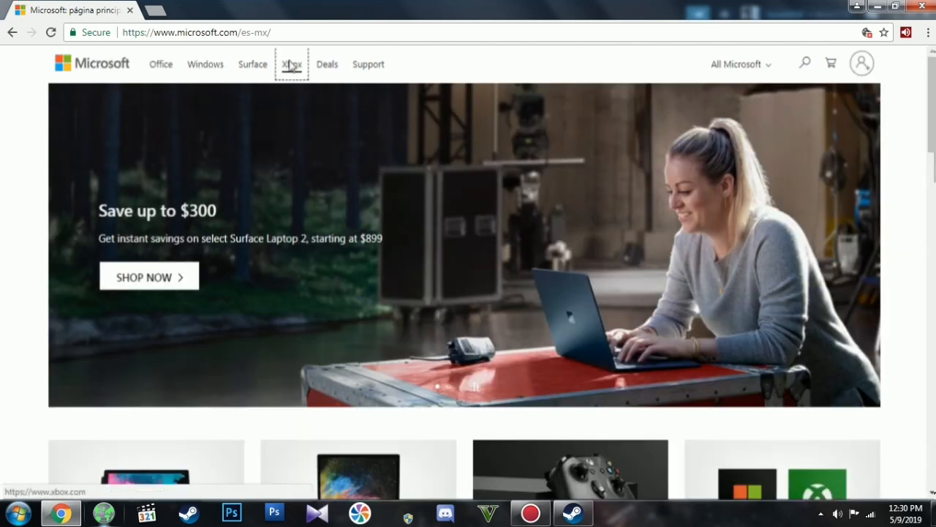
left_click(291, 64)
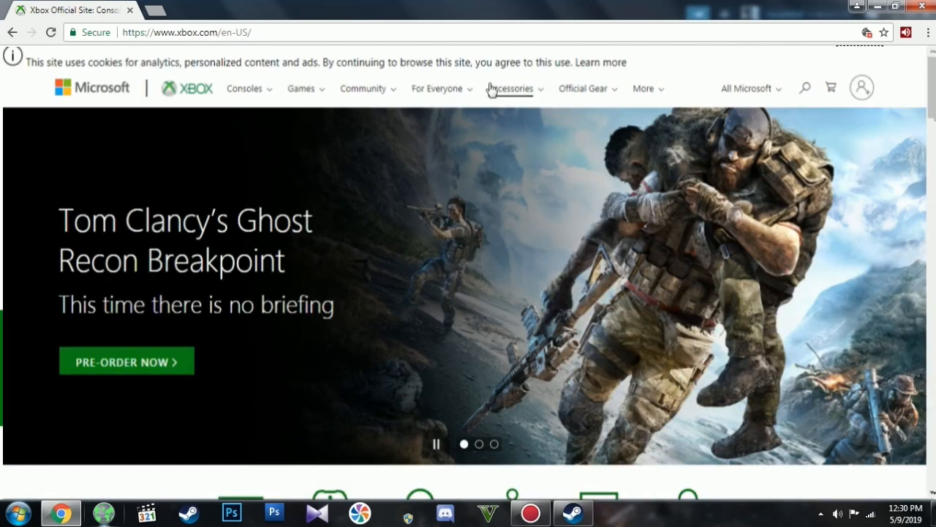
left_click(861, 88)
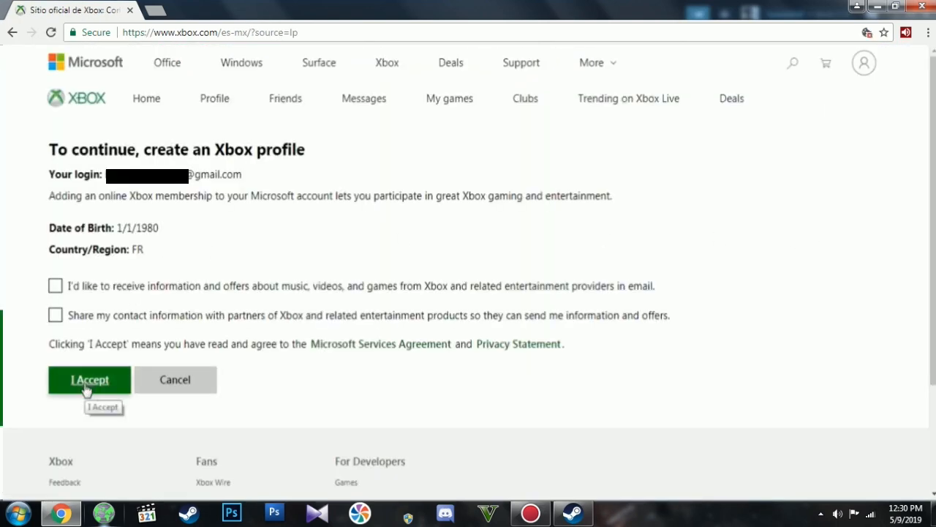
left_click(89, 380)
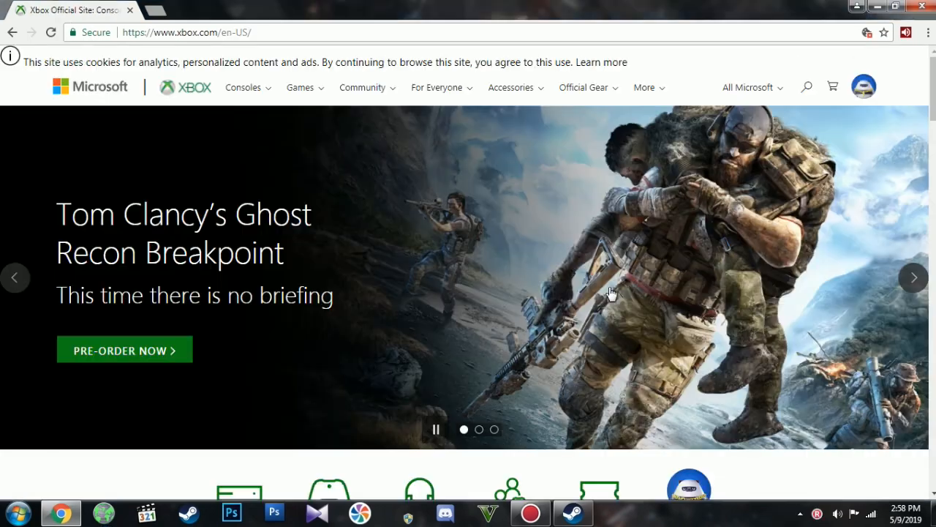
mouse_move(621, 276)
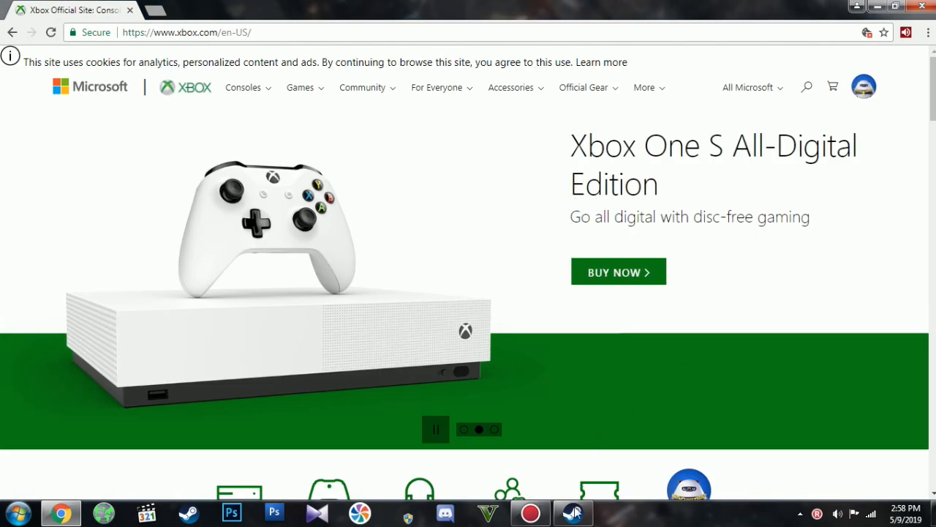
mouse_move(569, 211)
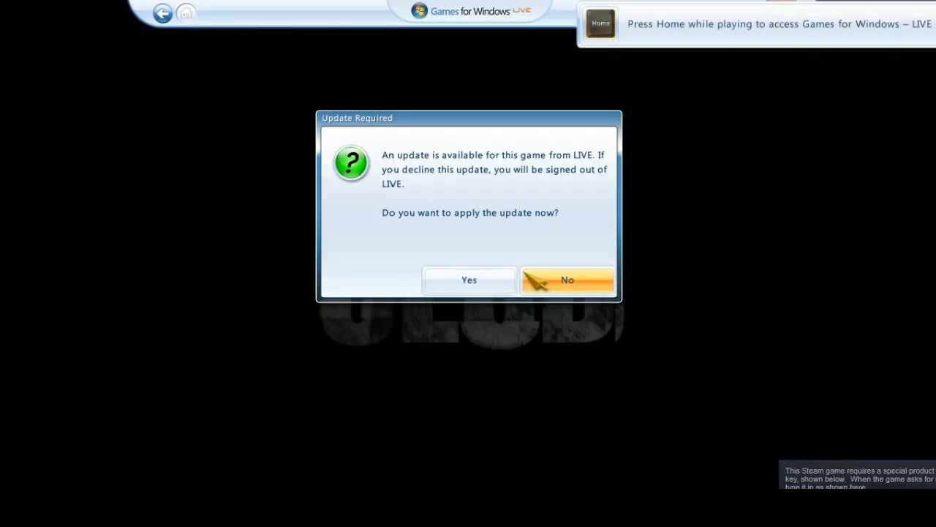
mouse_move(523, 253)
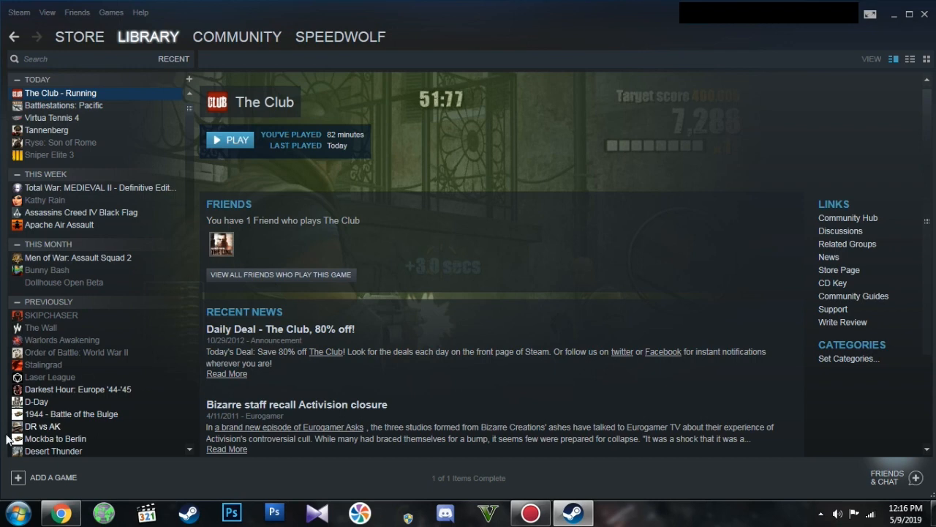
Step: Open Windows Explorer from the Start menu
left_click(17, 511)
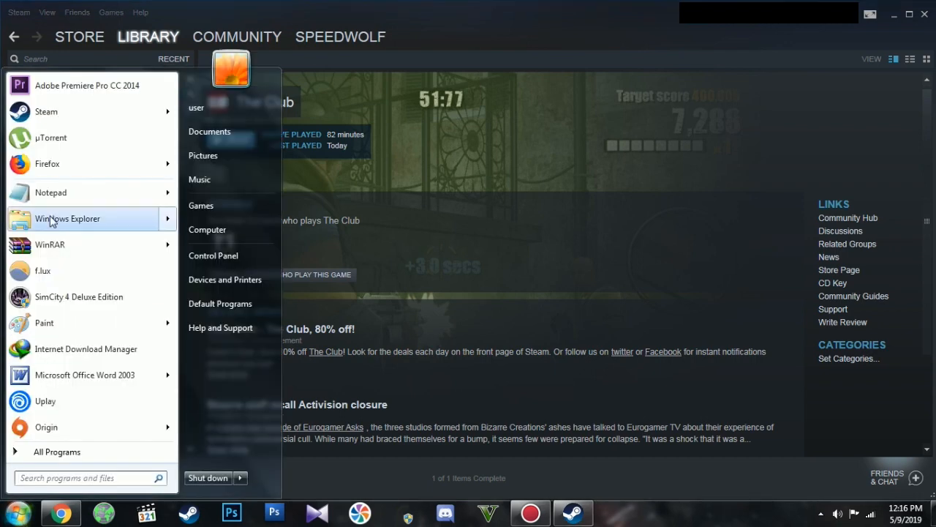
left_click(68, 218)
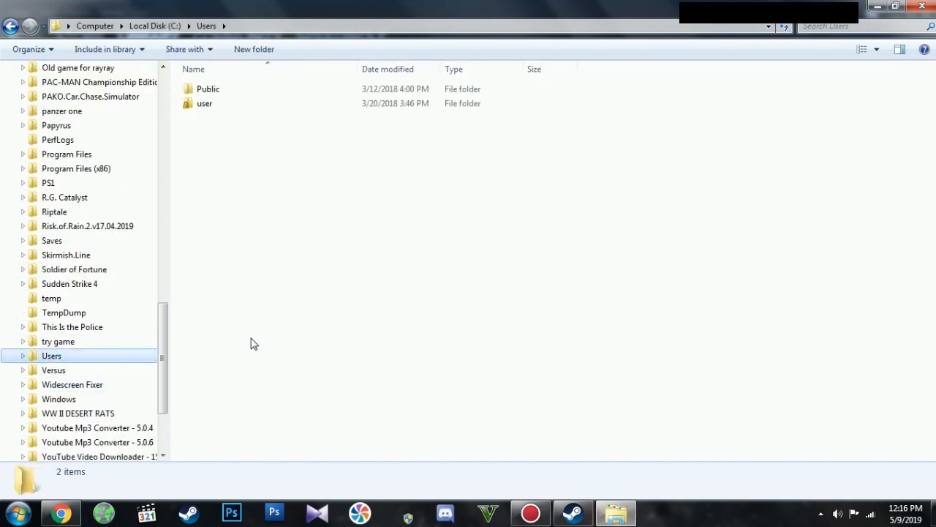
Step: Open the user folder and select 'Show hidden files, folders, and drives' in Folder options
double_click(204, 103)
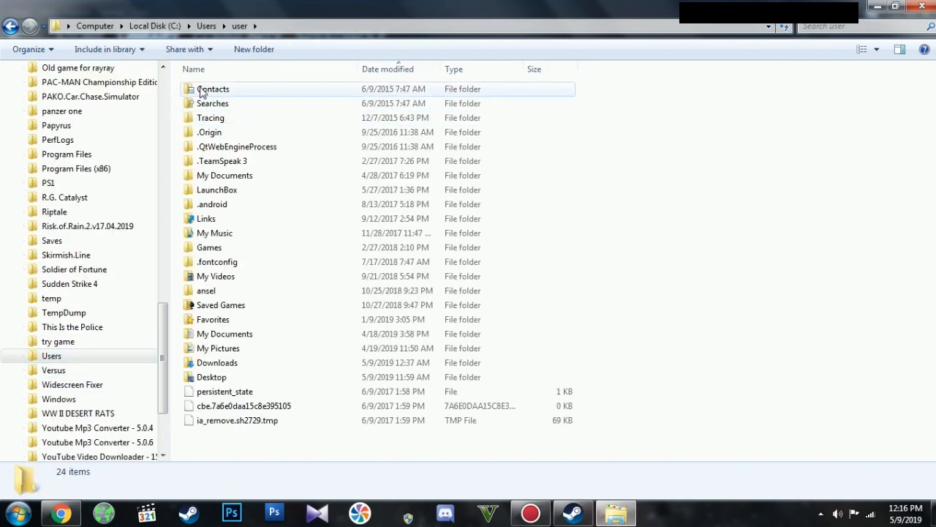
left_click(30, 49)
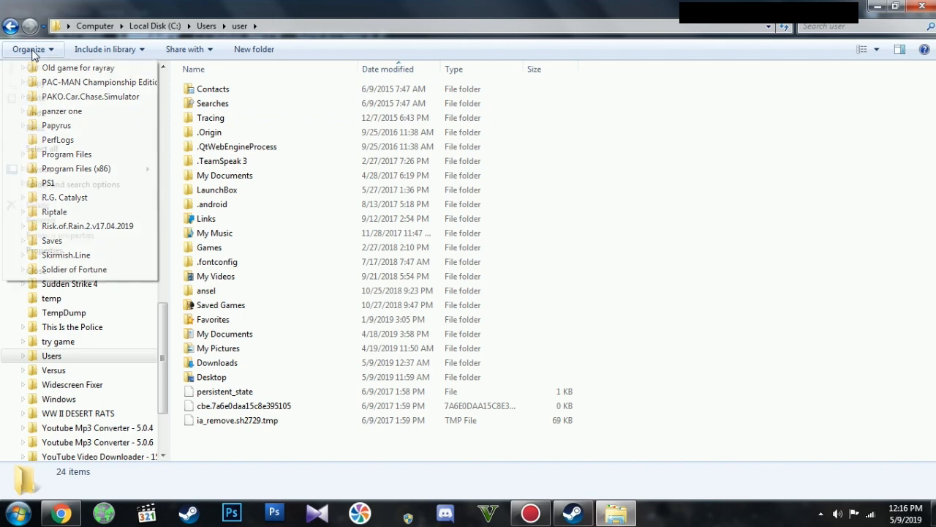
left_click(29, 49)
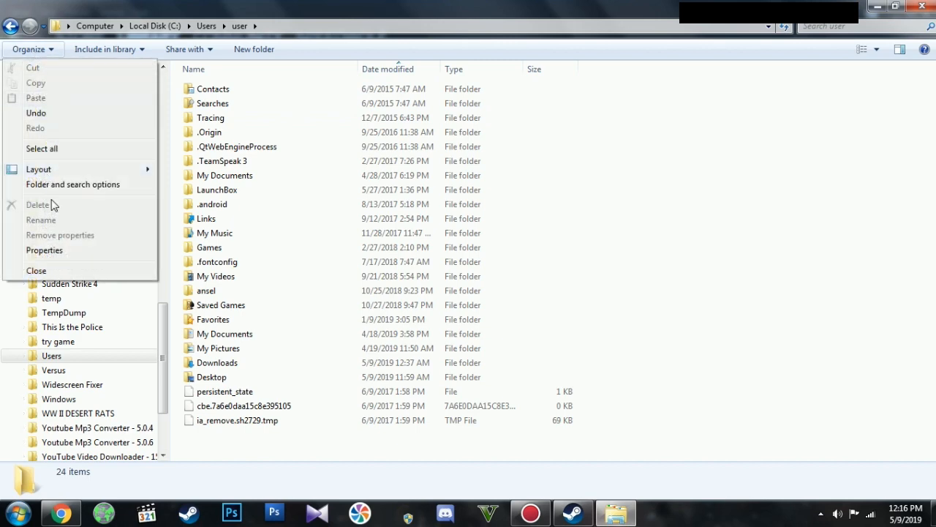
left_click(72, 185)
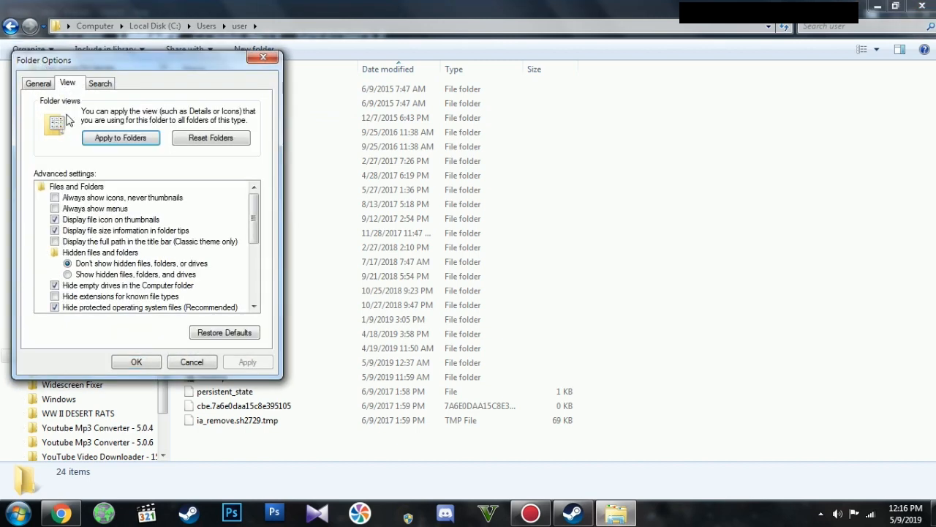
left_click(67, 274)
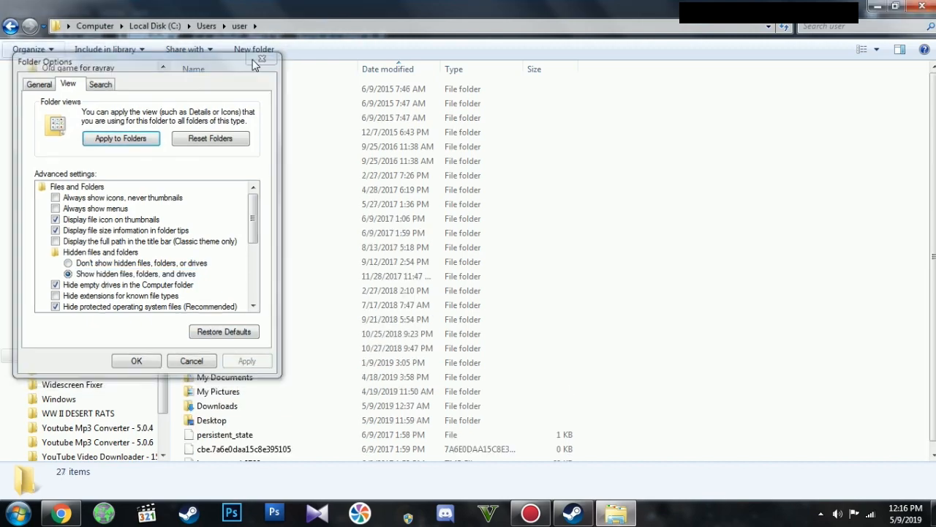
Step: Apply the hidden-files setting and select all files in the 534507f6 update's Content\Data folder
left_click(136, 360)
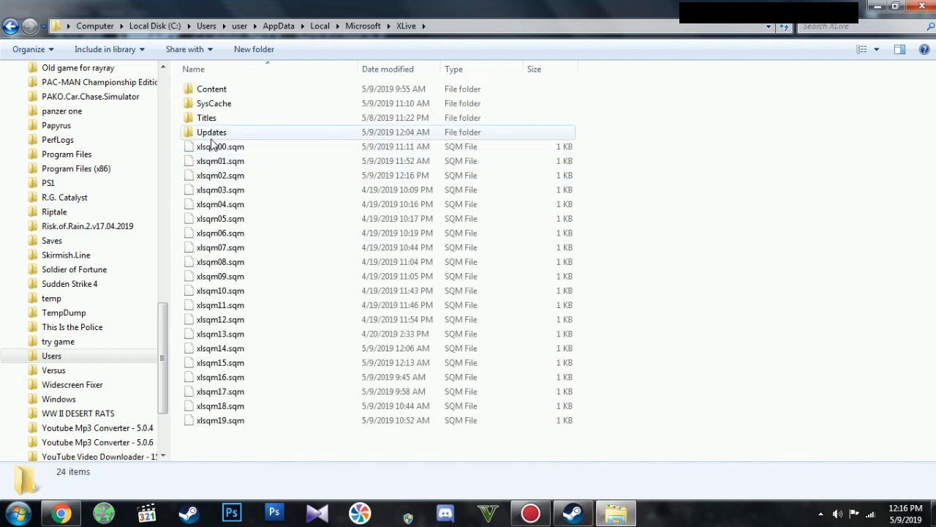
double_click(211, 132)
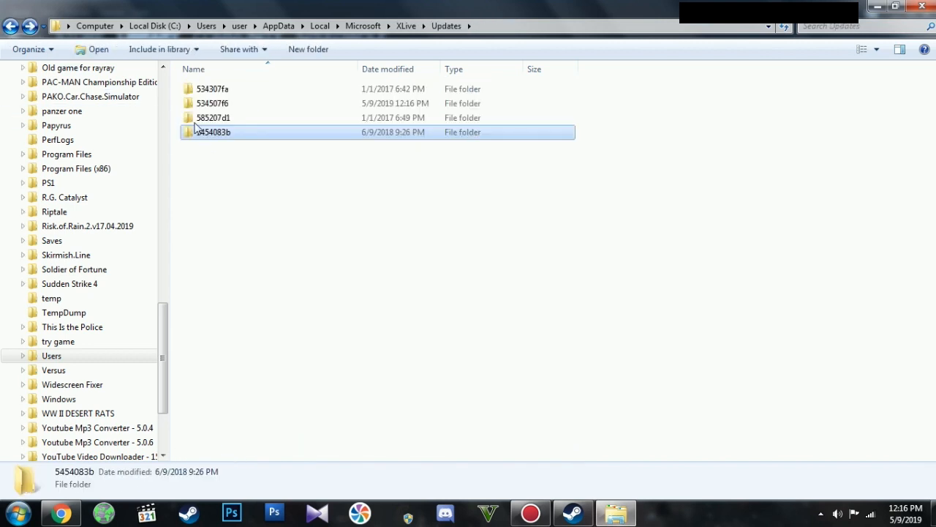
double_click(213, 103)
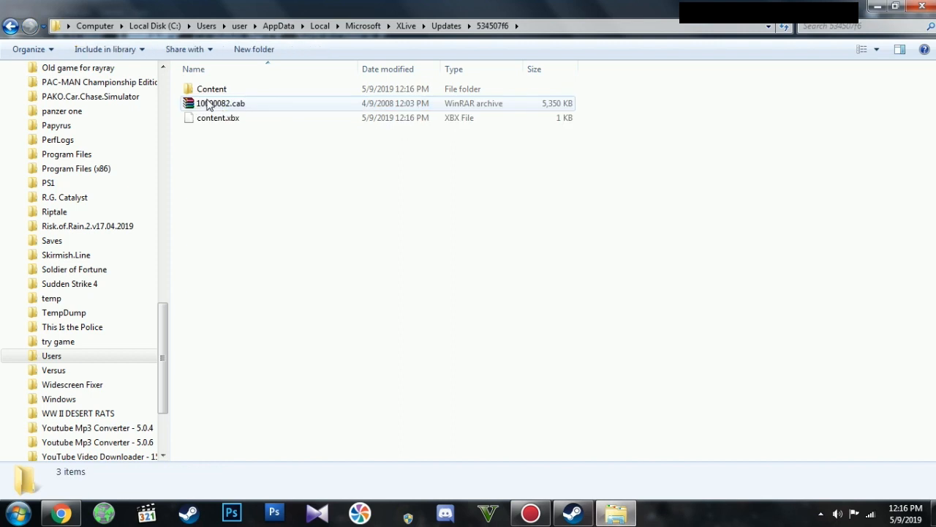
double_click(211, 89)
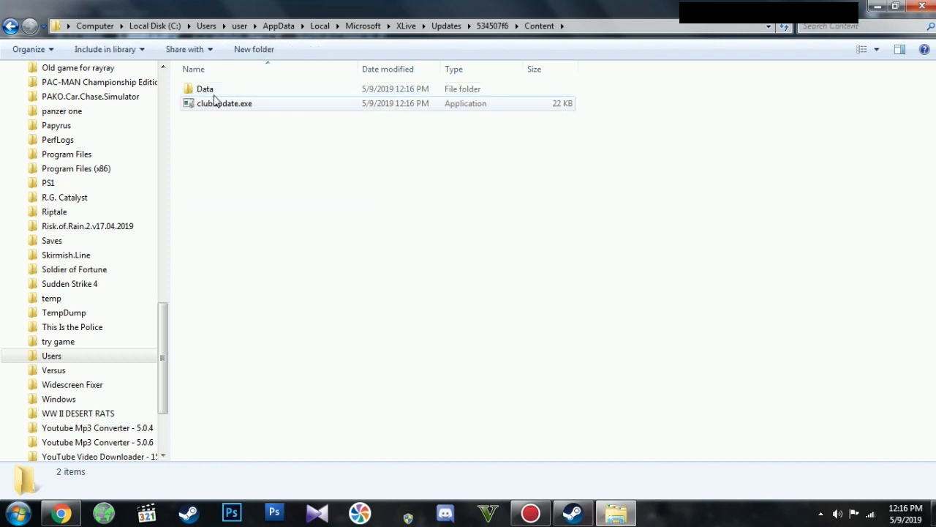
double_click(204, 89)
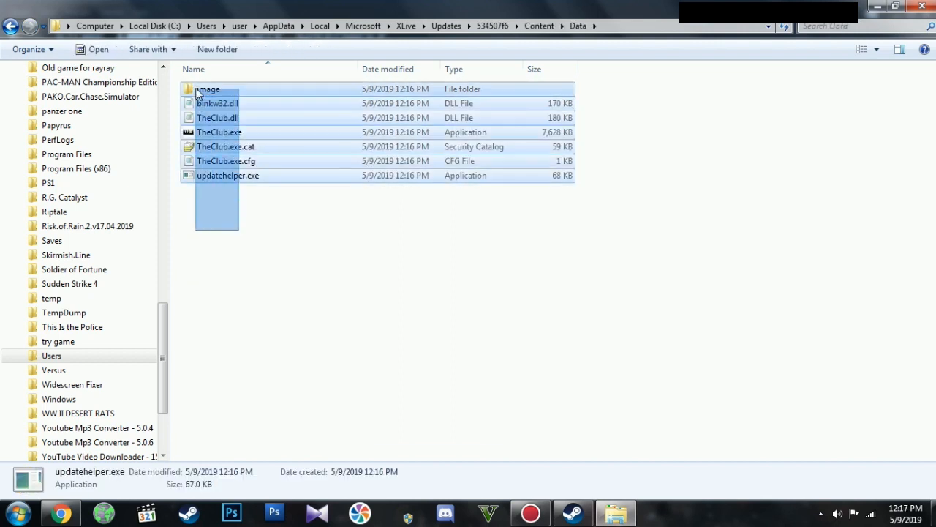
key("ctrl+a")
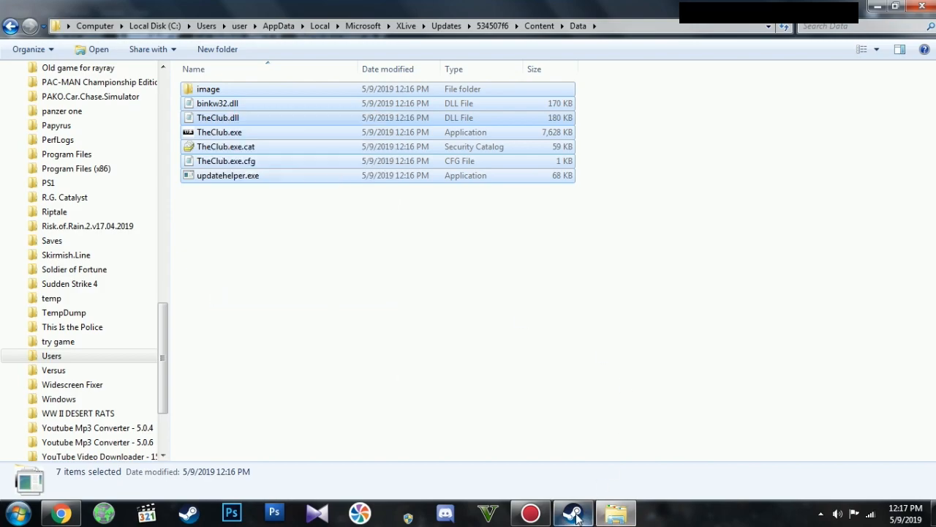
Step: Paste the update files into The Club's install folder, replacing TheClub.dll and TheClub.exe
left_click(573, 512)
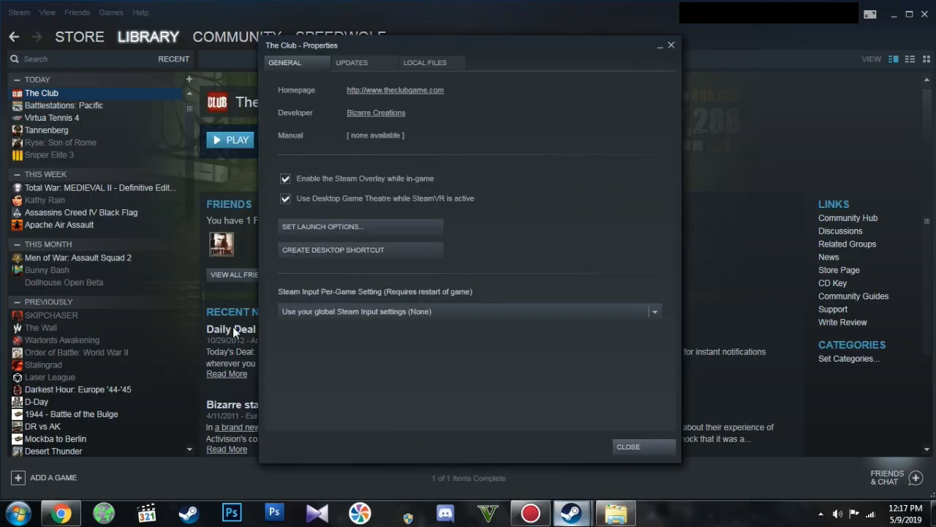
left_click(425, 62)
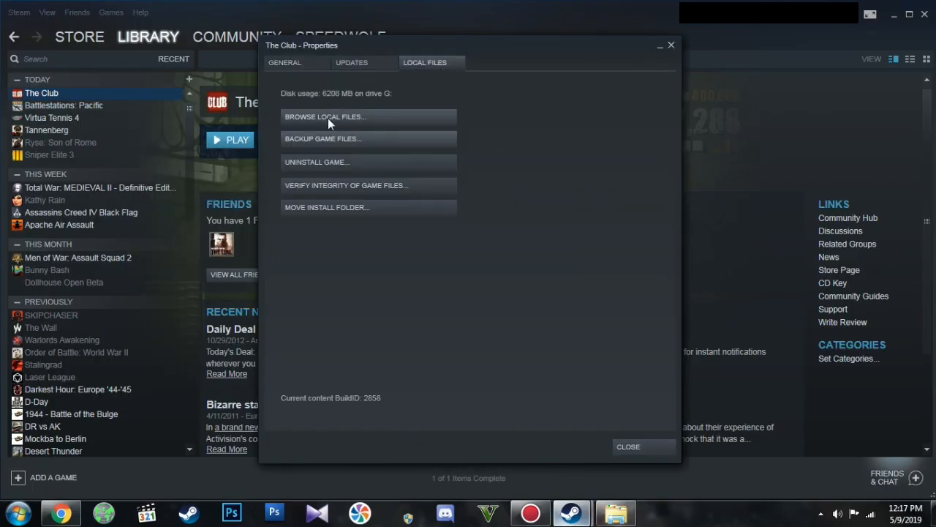
left_click(324, 116)
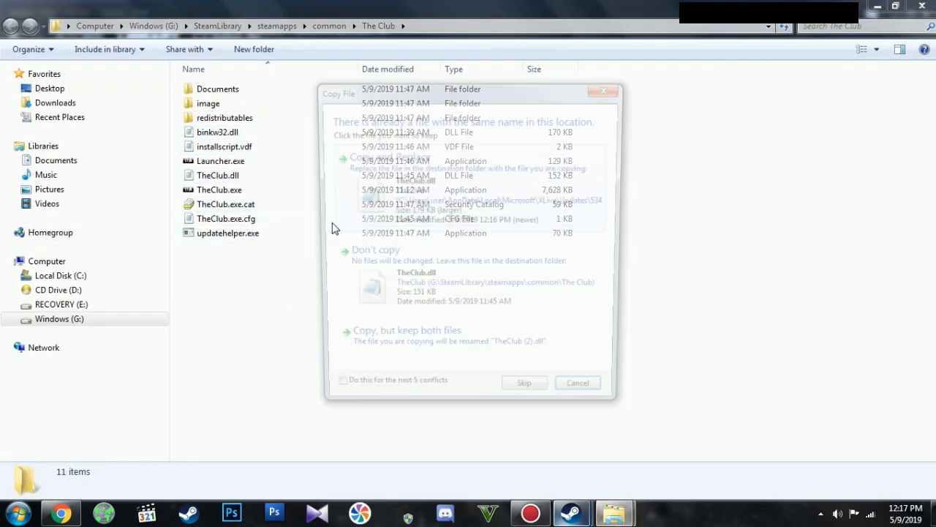
left_click(524, 382)
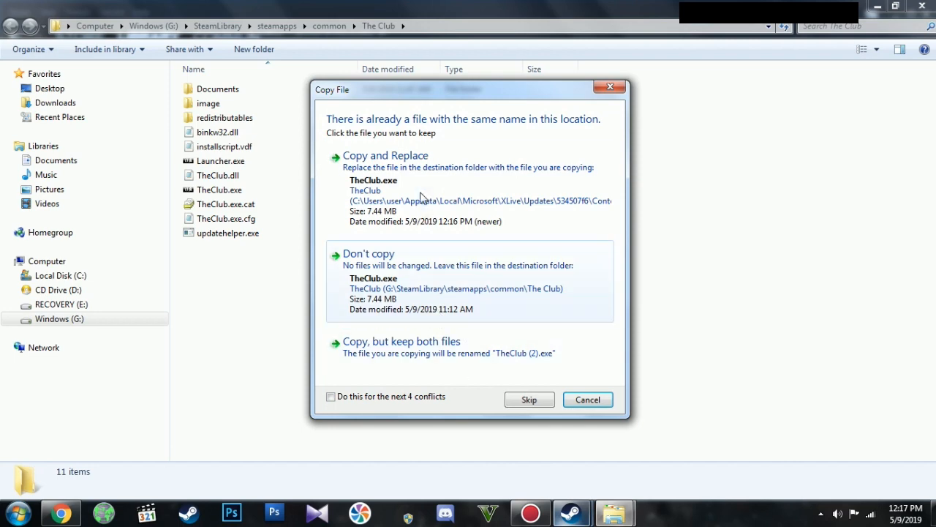
left_click(384, 155)
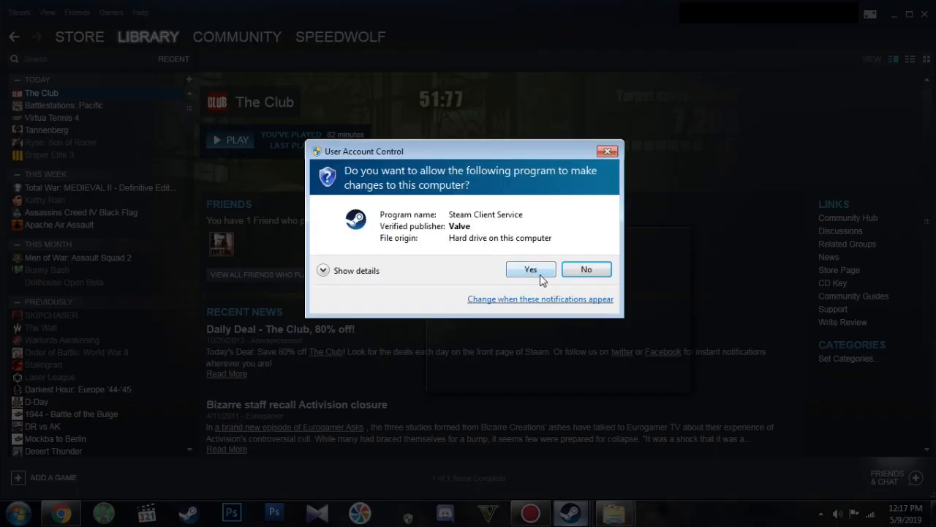
left_click(530, 270)
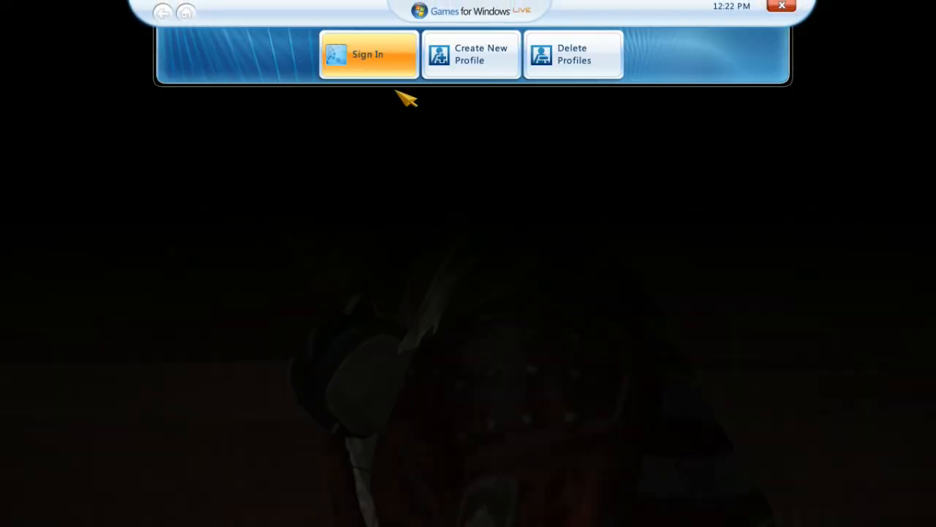
Step: Sign in to LIVE with another account, with 'Sign me in automatically' ticked
left_click(367, 55)
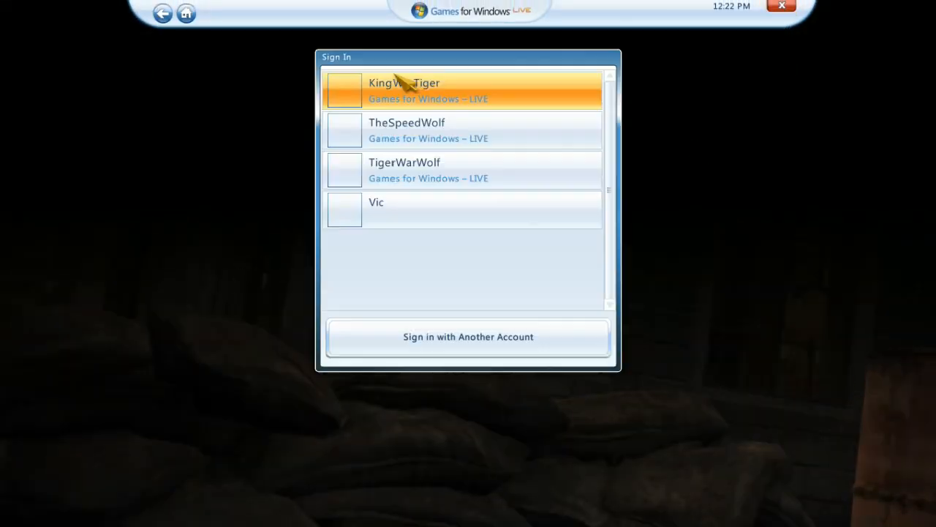
left_click(468, 337)
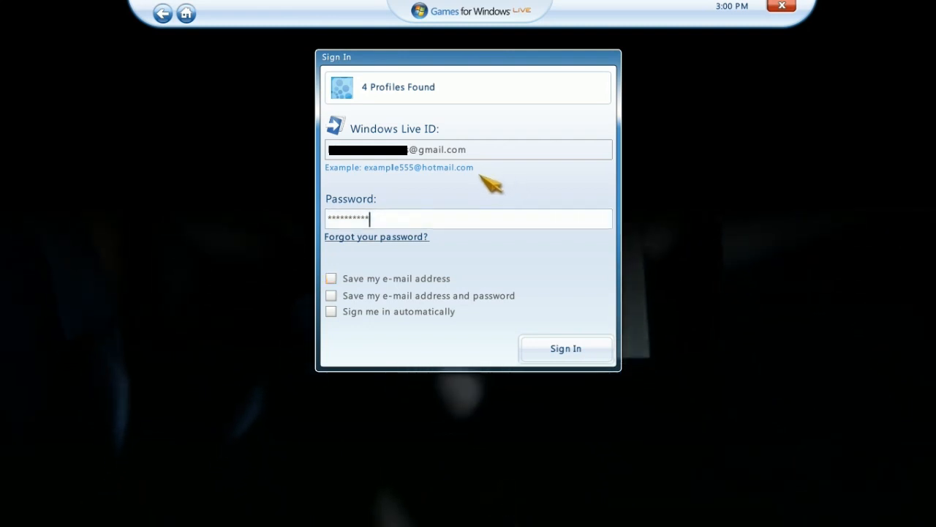
left_click(331, 311)
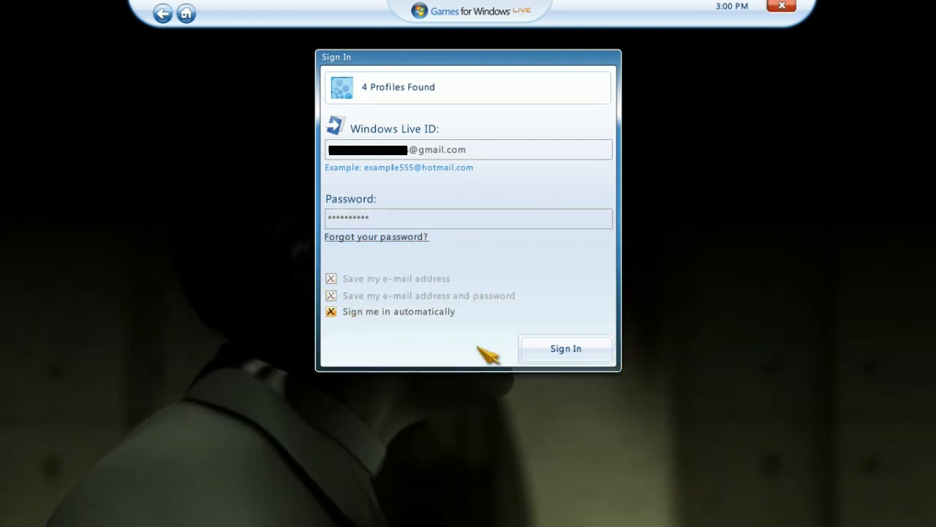
left_click(565, 348)
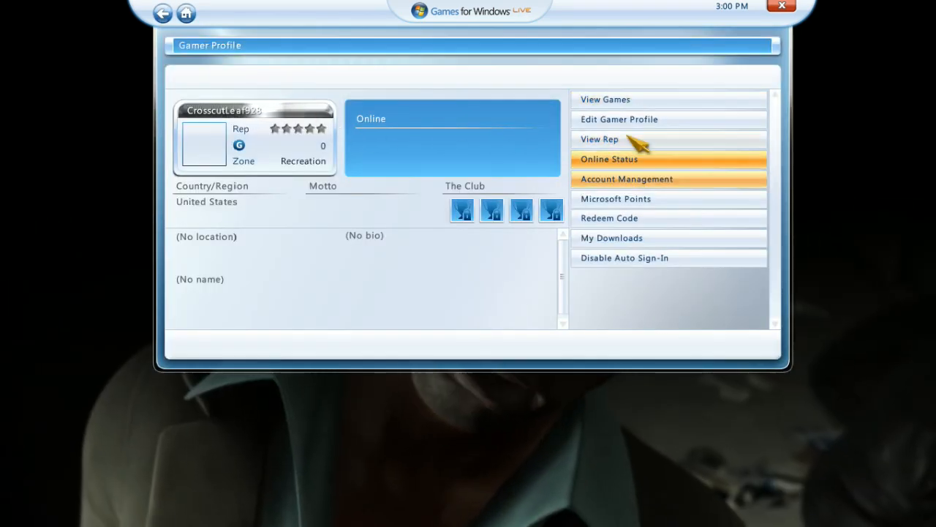
Step: Set the personal gamer picture to the black-and-orange skull image and return to the profile
left_click(619, 119)
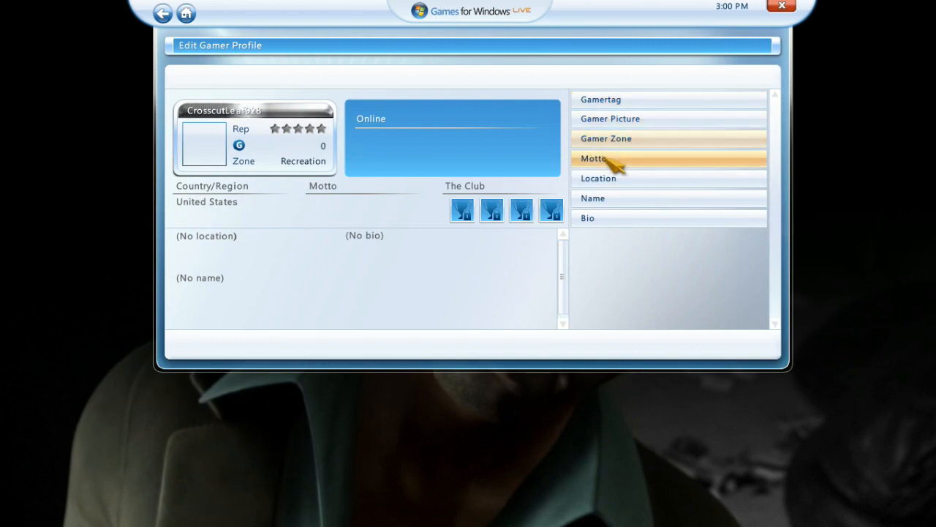
left_click(610, 118)
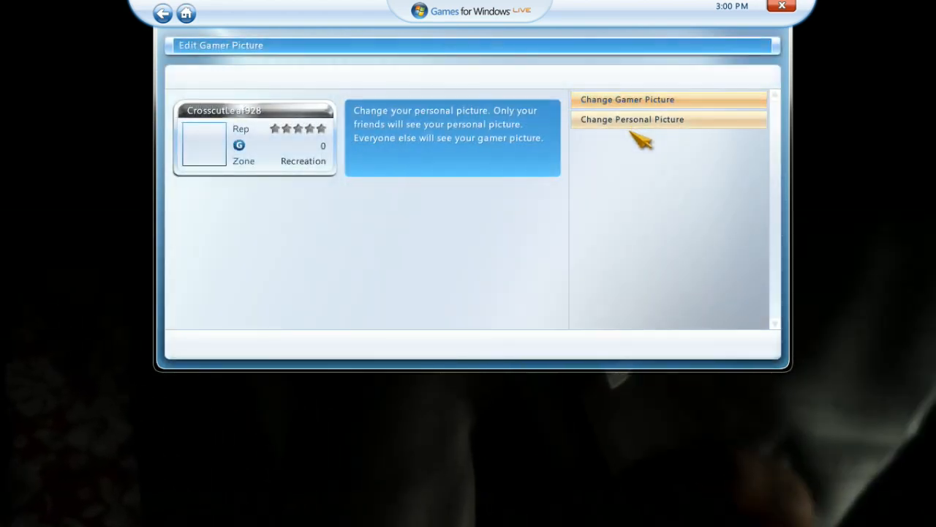
left_click(631, 119)
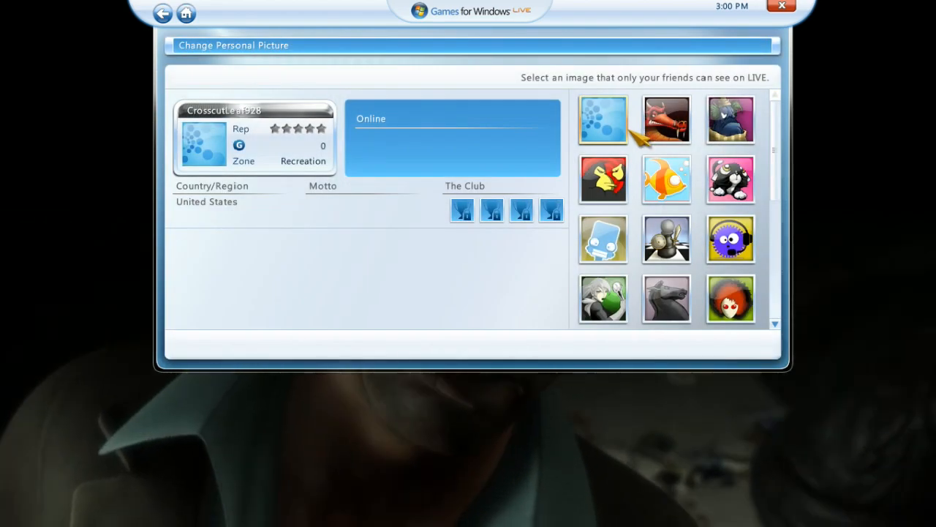
left_click(666, 298)
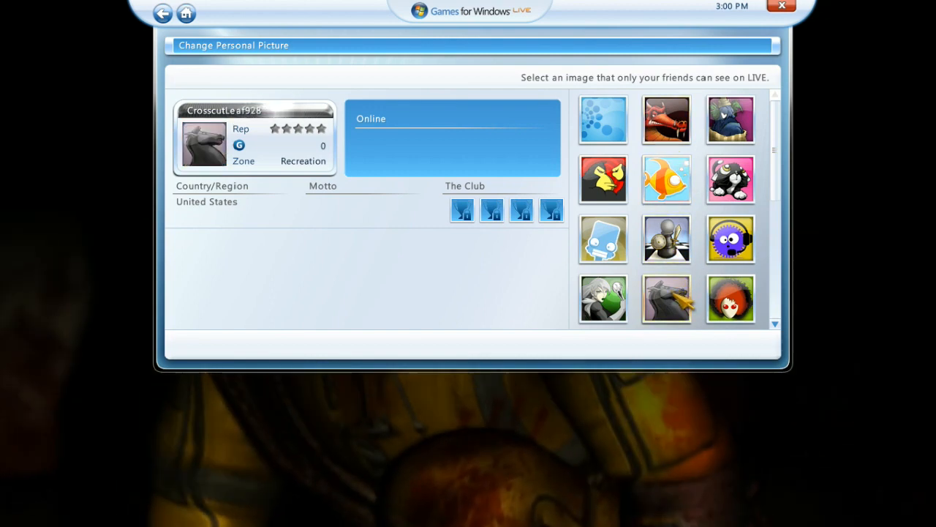
scroll("down", 3)
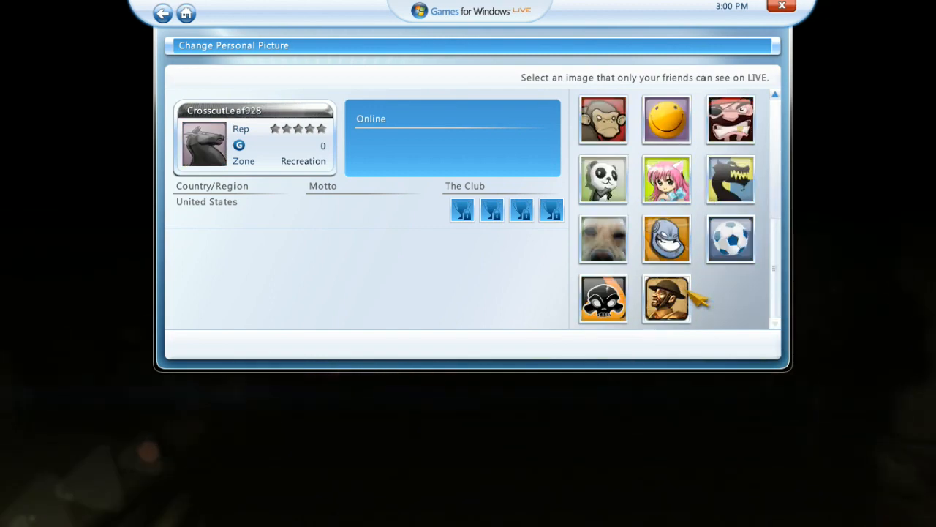
left_click(602, 298)
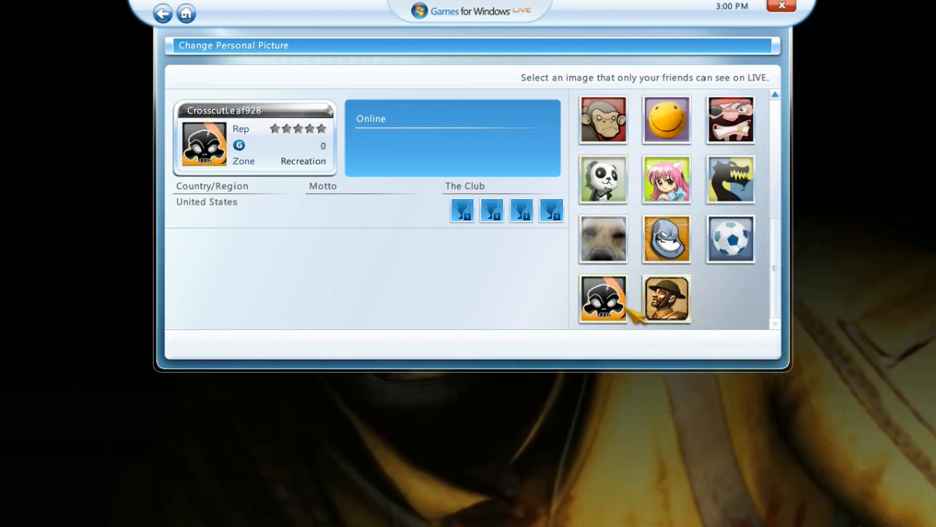
left_click(162, 13)
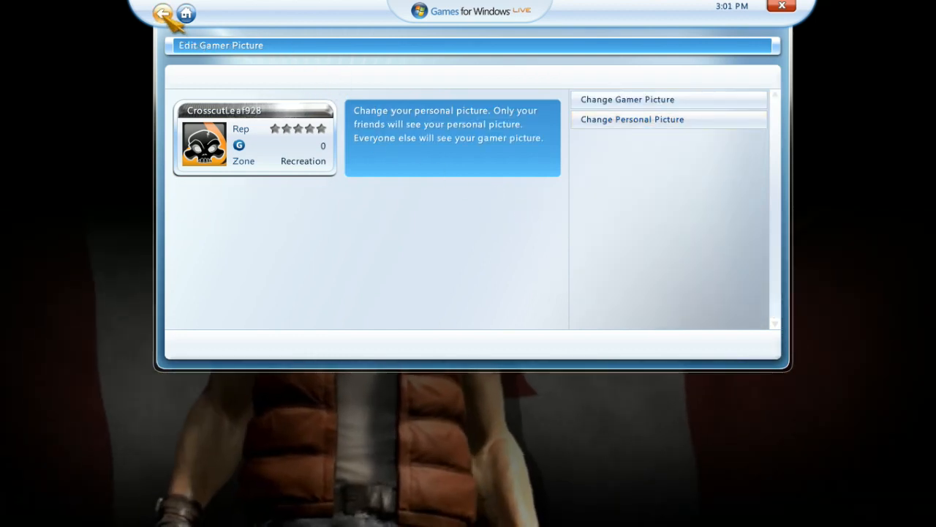
left_click(162, 13)
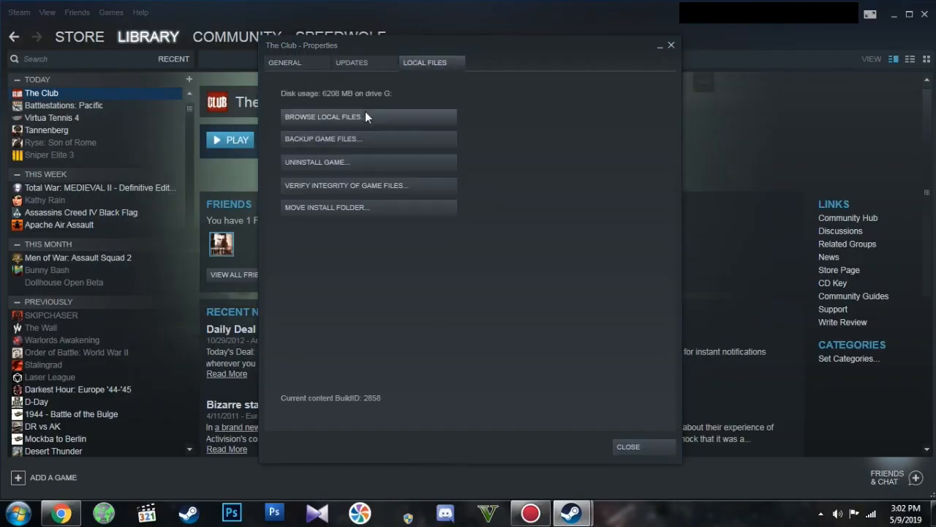
Step: Browse The Club's local files from its Steam properties
left_click(322, 116)
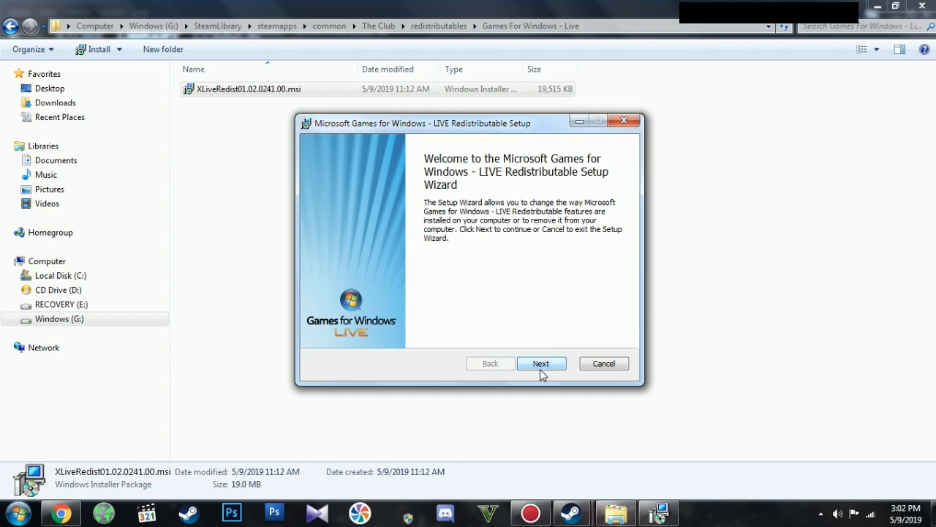
mouse_move(604, 364)
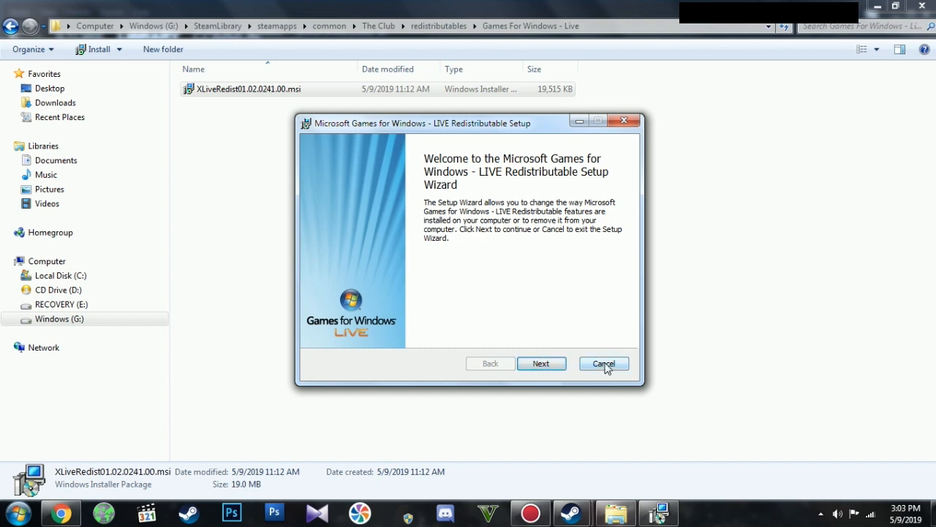
Step: Cancel the LIVE redistributable installation, confirm it, and close the finished wizard
left_click(603, 363)
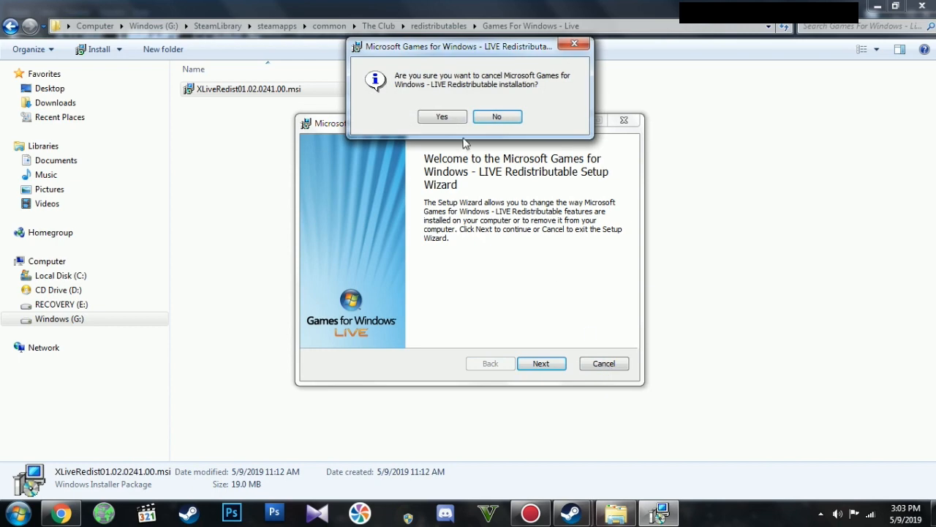
left_click(442, 117)
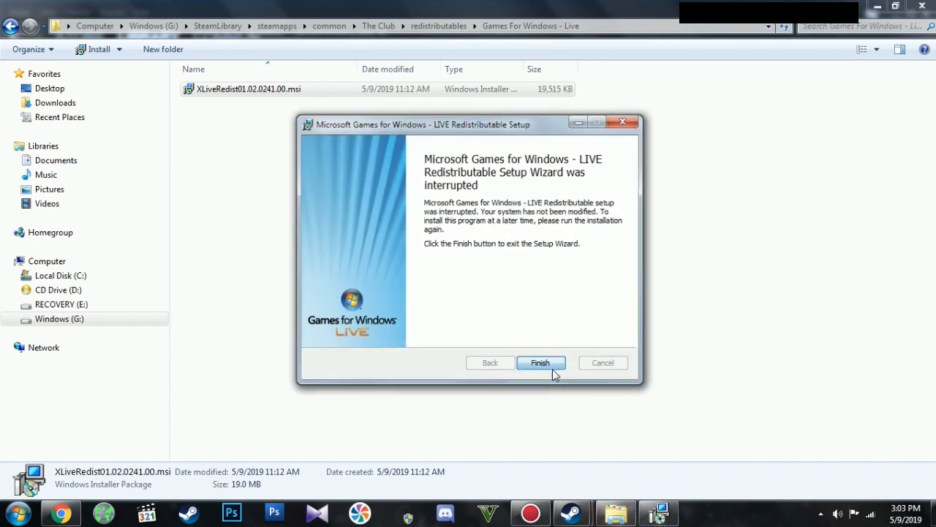
left_click(541, 362)
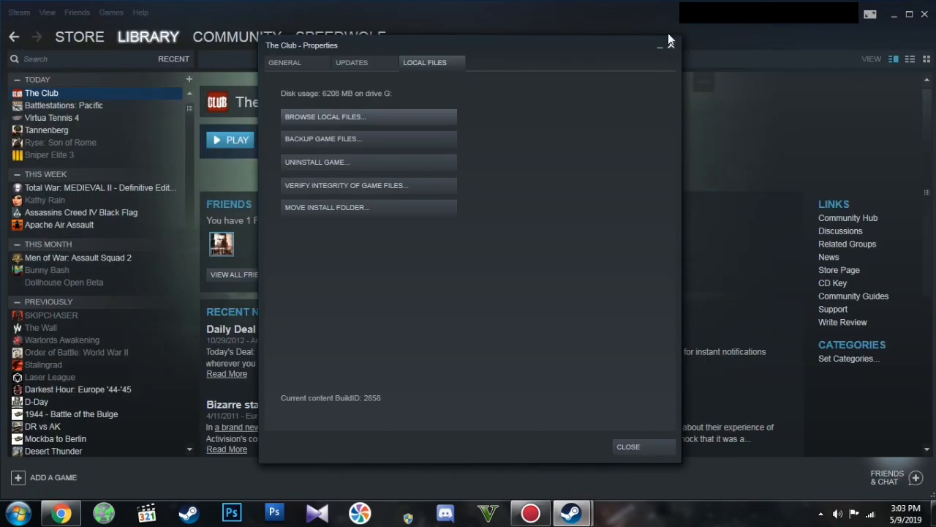